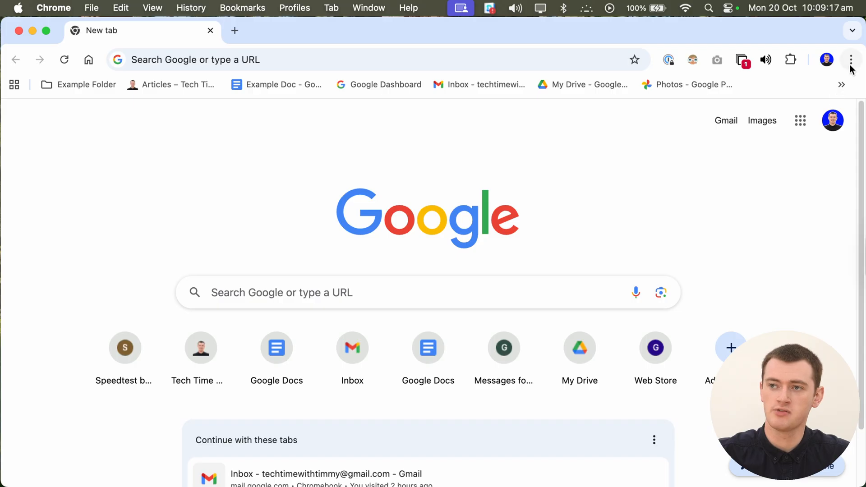
# Step: Open Chrome's three-dot menu and scroll down to the Help and Settings entries
pyautogui.click(852, 59)
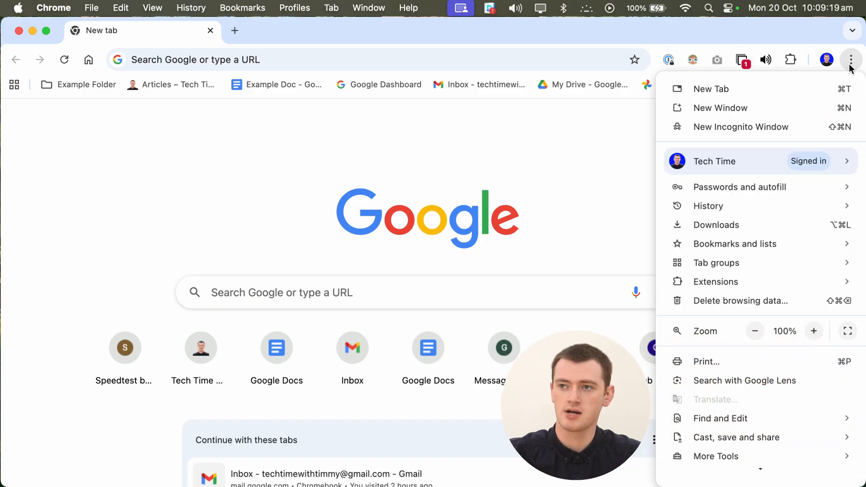
pyautogui.moveTo(740, 301)
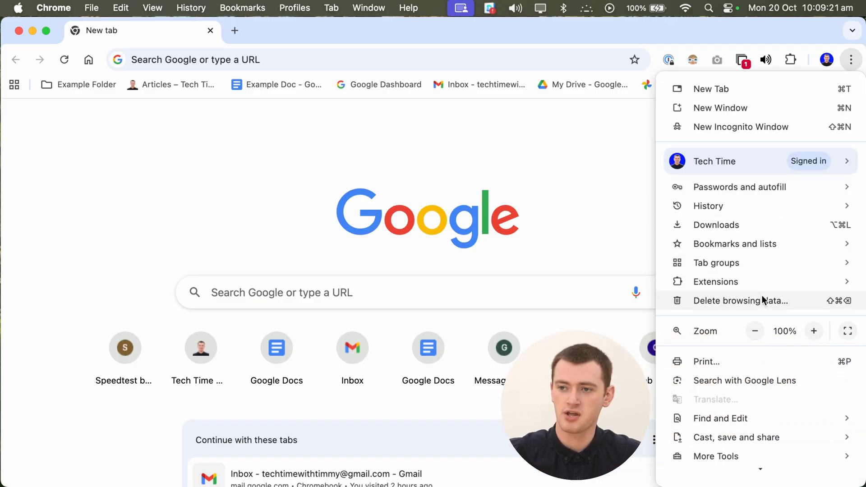
pyautogui.scroll(-3)
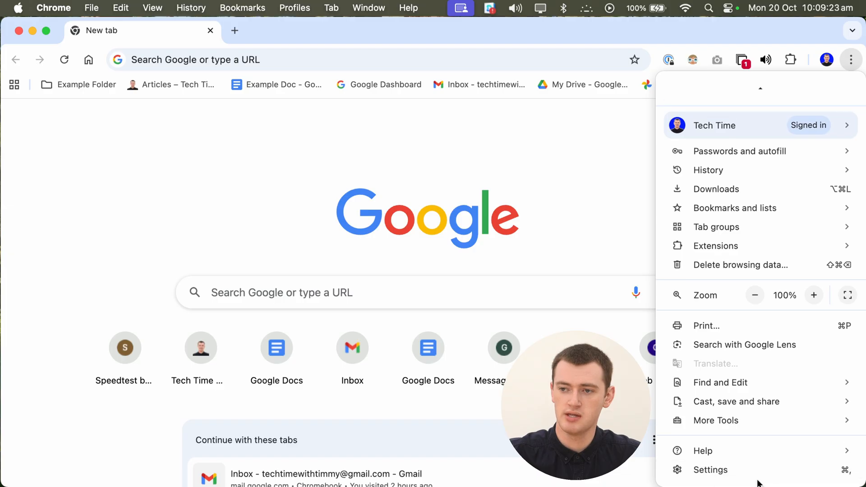
pyautogui.moveTo(710, 470)
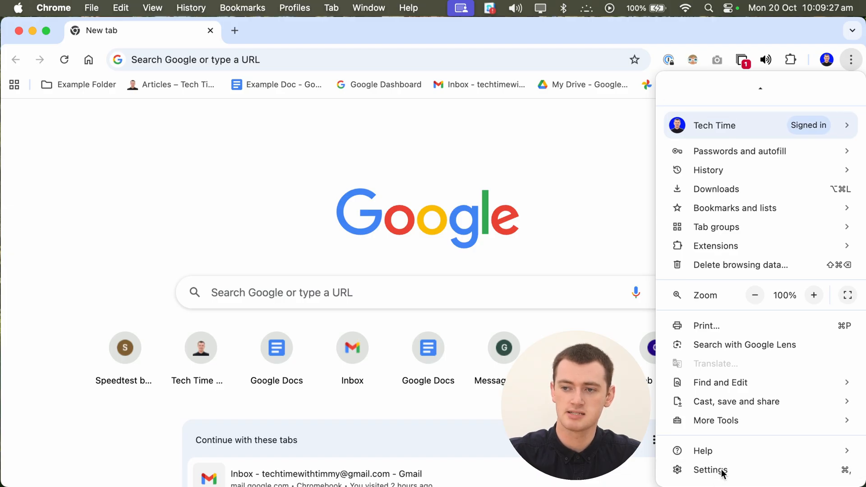
# Step: Go to Settings > Privacy and security and scroll through its options
pyautogui.click(710, 470)
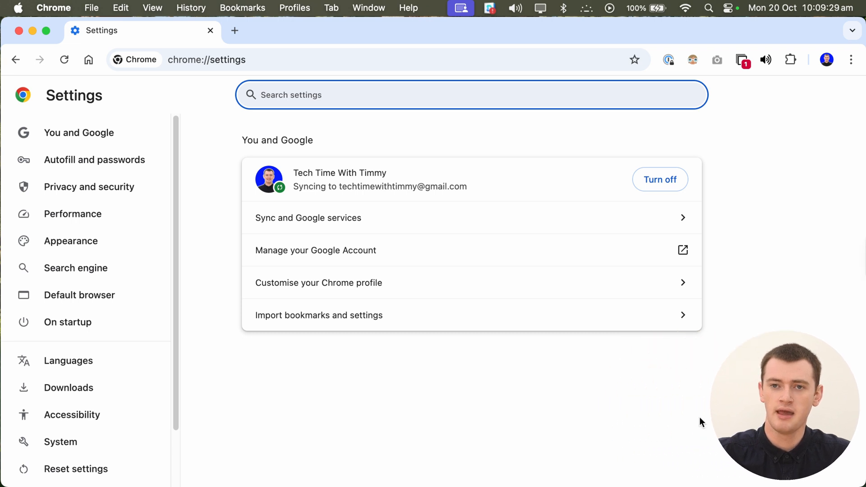
pyautogui.moveTo(353, 381)
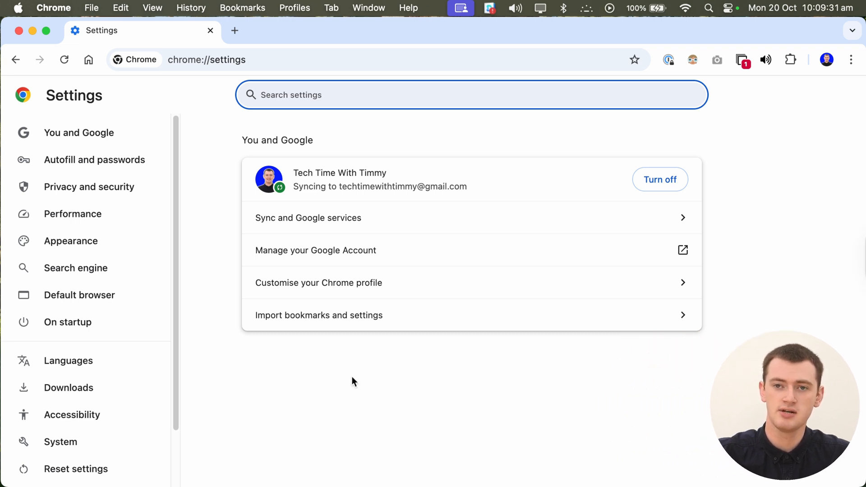
pyautogui.moveTo(89, 186)
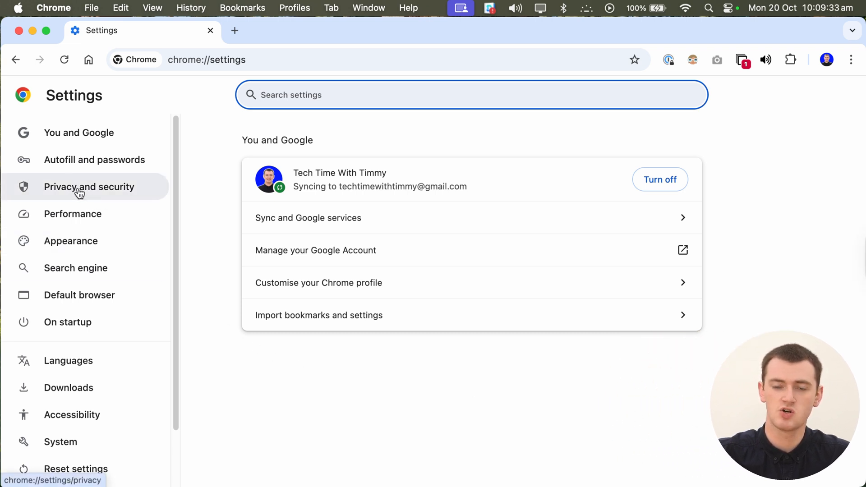
pyautogui.click(89, 186)
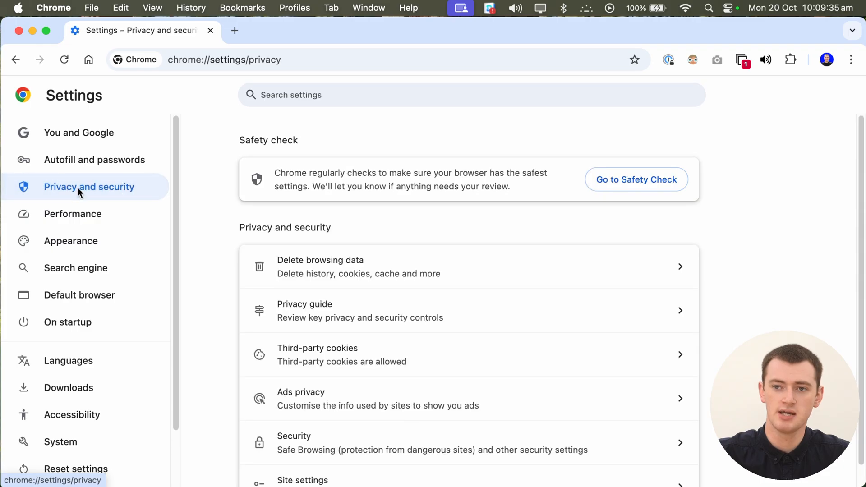
pyautogui.moveTo(524, 210)
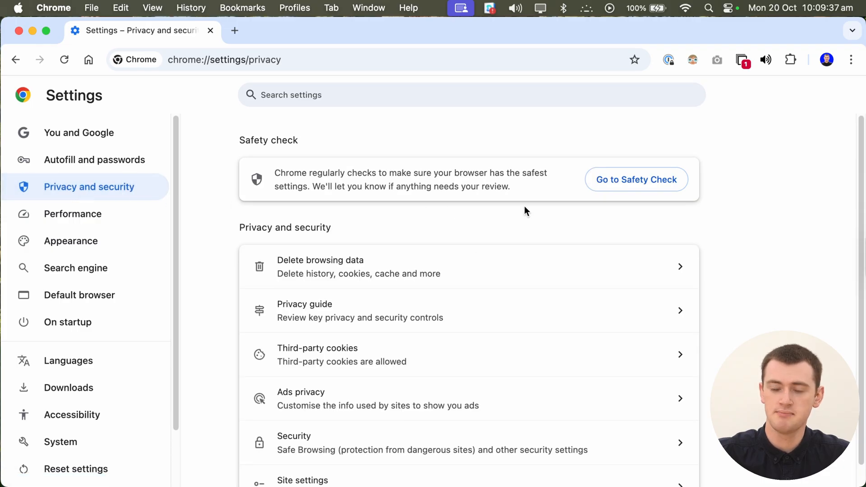
pyautogui.scroll(-3)
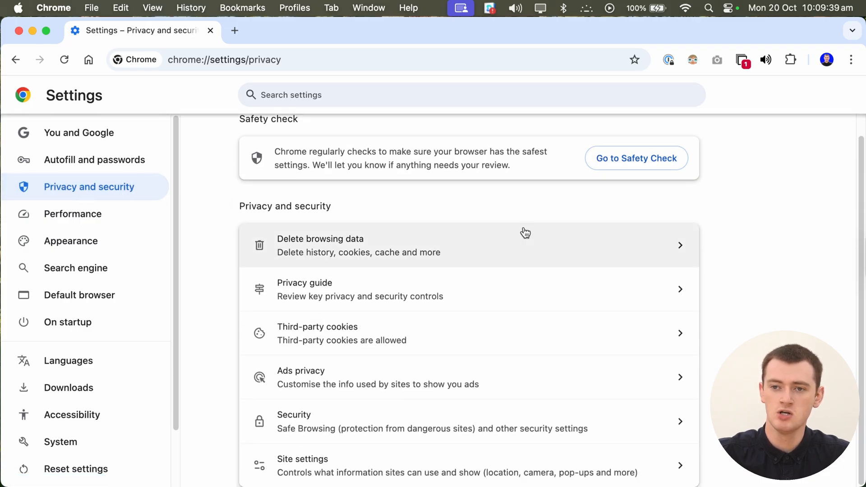
pyautogui.moveTo(549, 332)
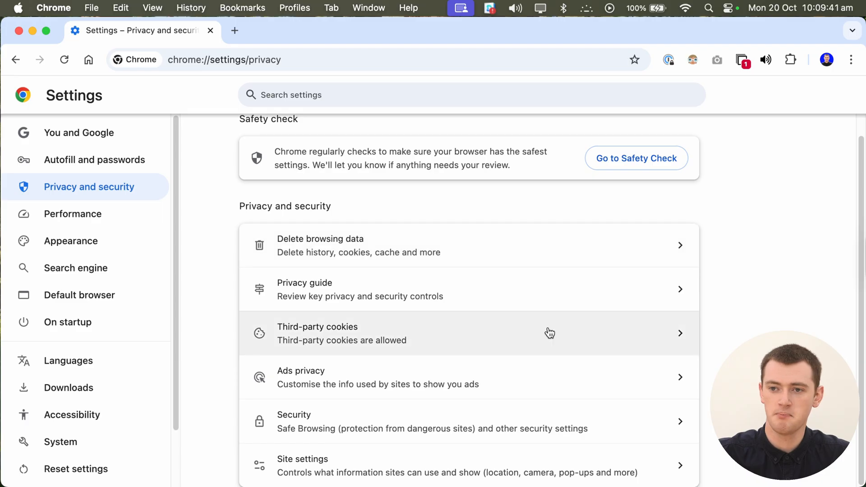
pyautogui.moveTo(532, 472)
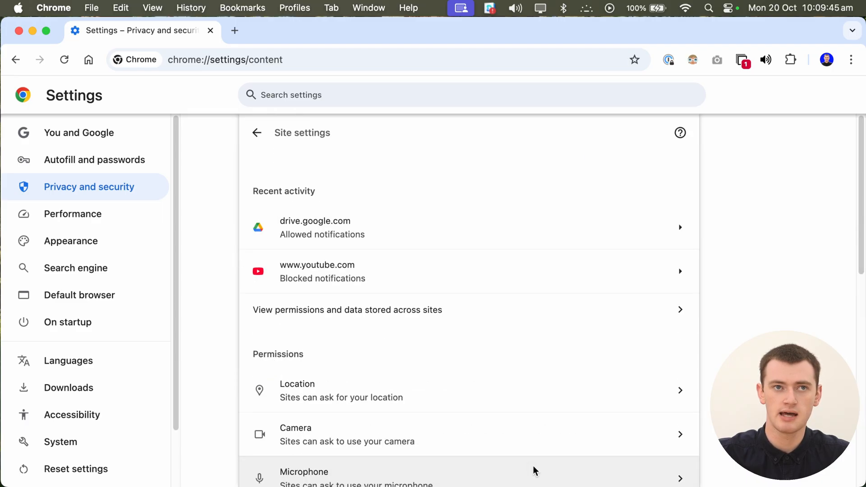
pyautogui.moveTo(301, 168)
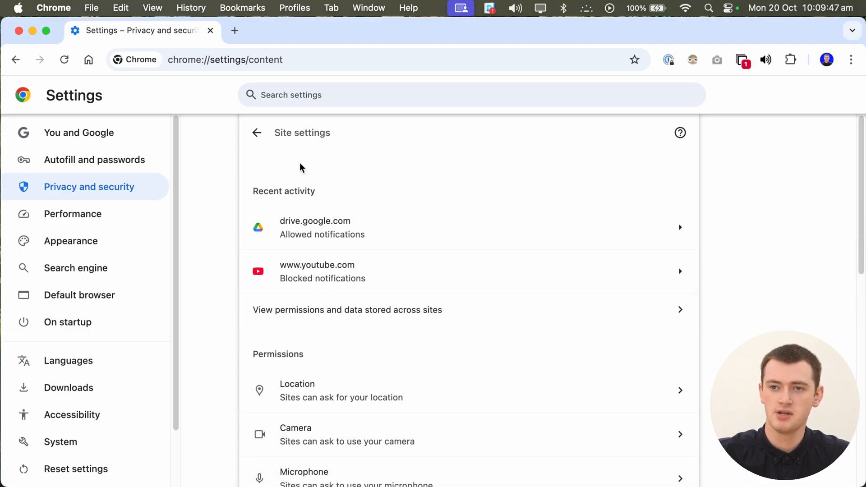
pyautogui.moveTo(268, 250)
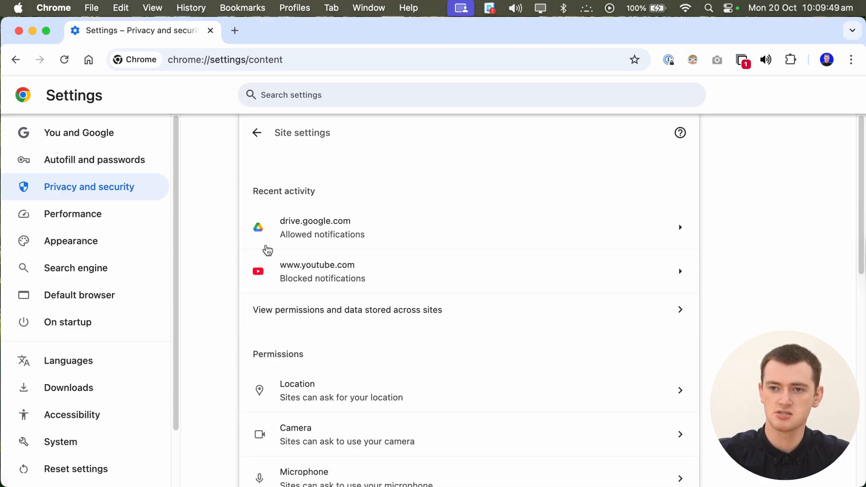
pyautogui.moveTo(417, 238)
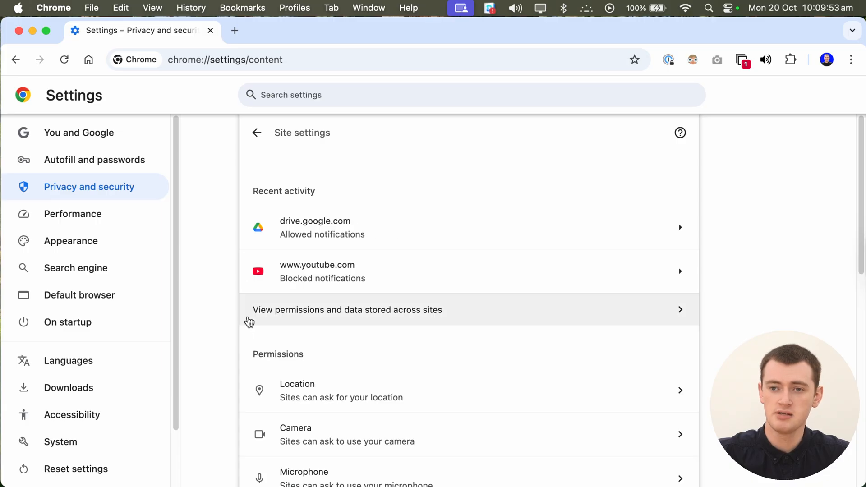
pyautogui.moveTo(371, 317)
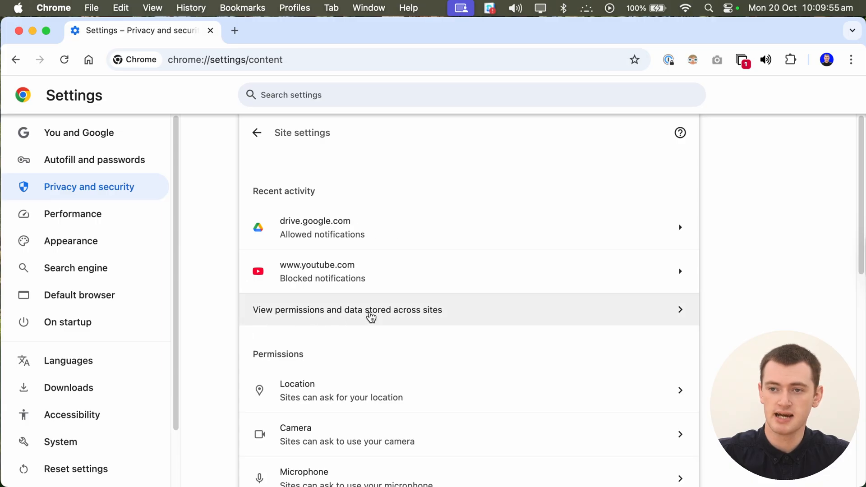
pyautogui.moveTo(401, 316)
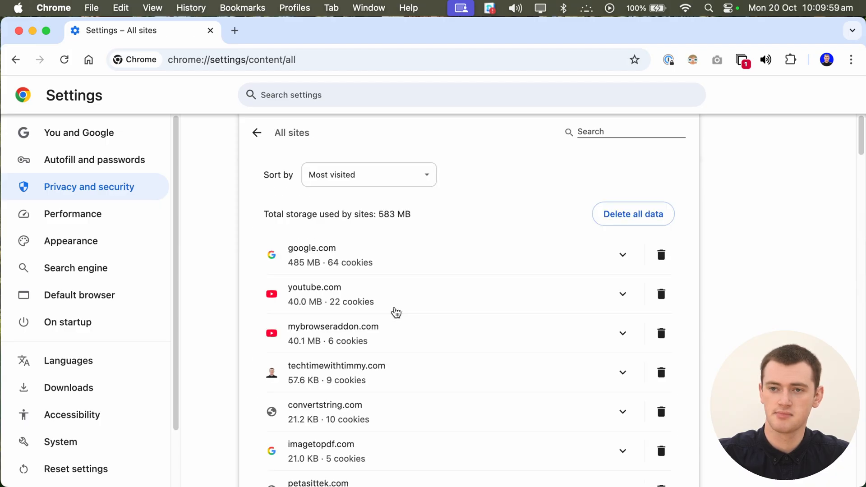
pyautogui.moveTo(517, 208)
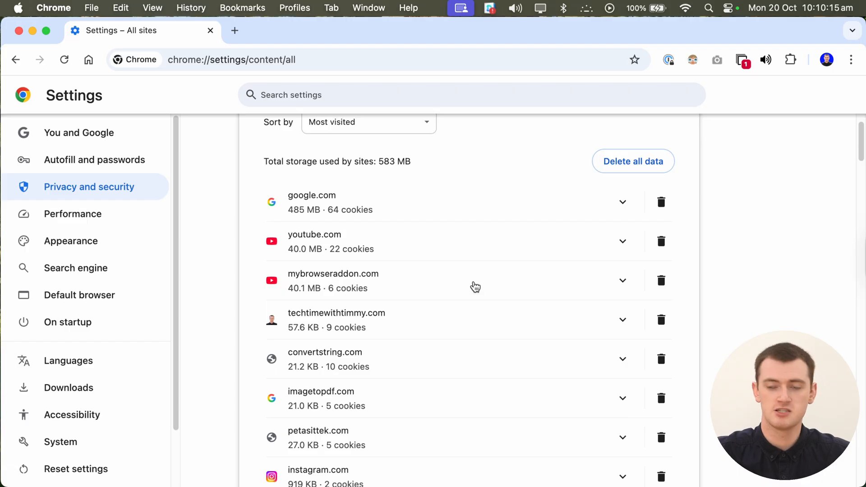
# Step: Scroll back up the All sites list sorted by most visited
pyautogui.scroll(3)
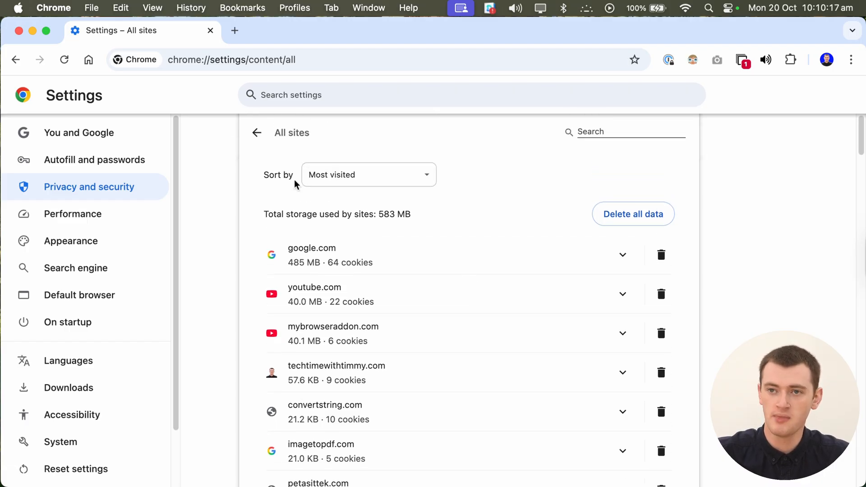
pyautogui.moveTo(362, 179)
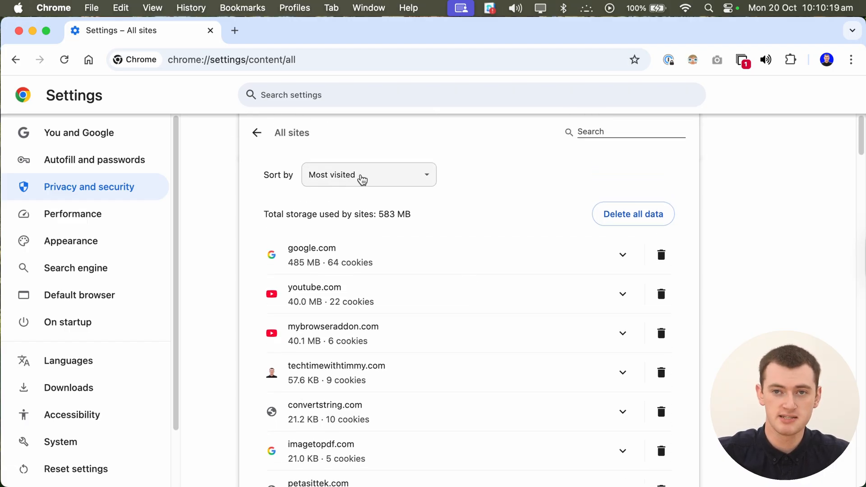
pyautogui.click(369, 175)
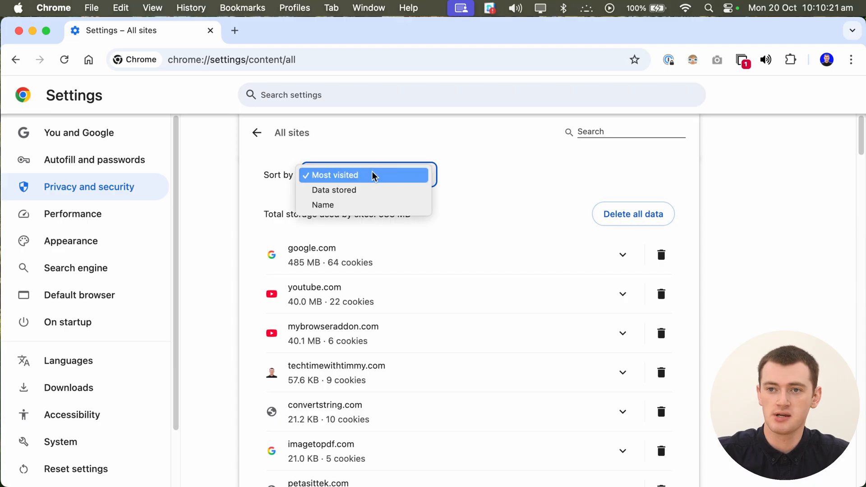
pyautogui.click(333, 190)
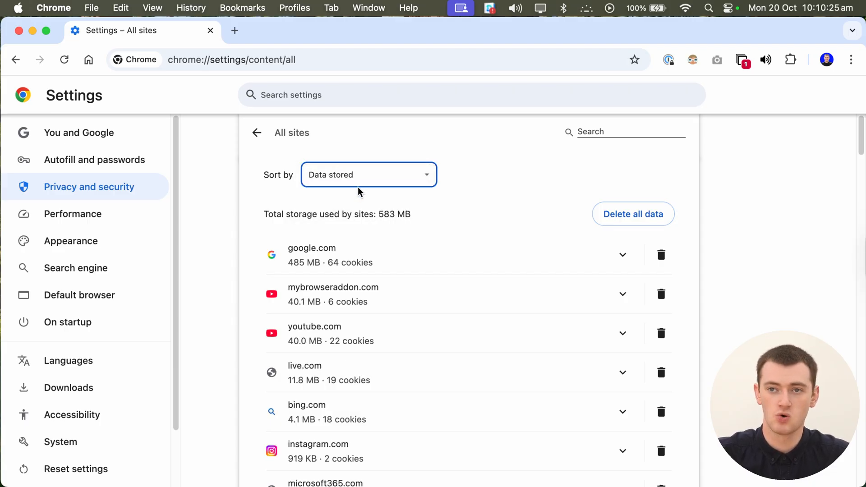
pyautogui.click(369, 175)
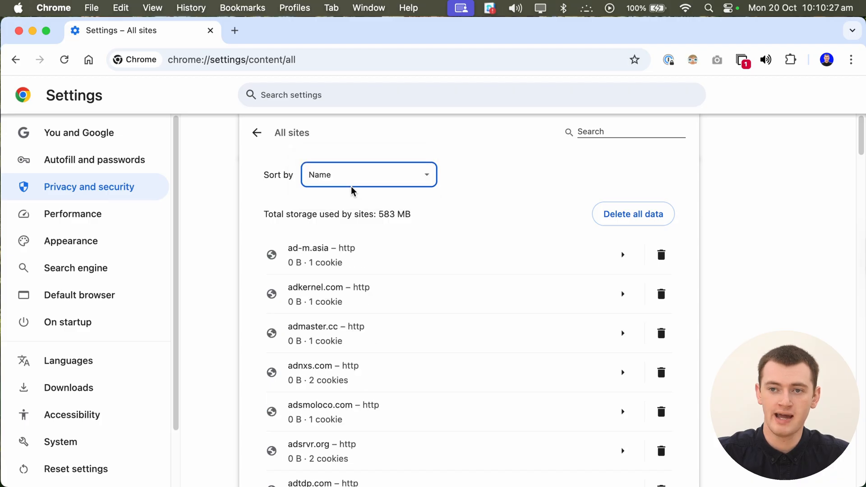
pyautogui.moveTo(407, 182)
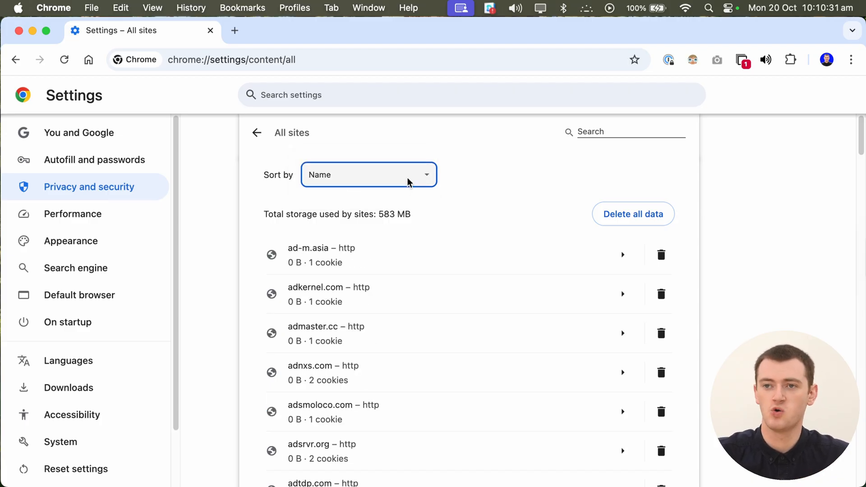
pyautogui.click(369, 174)
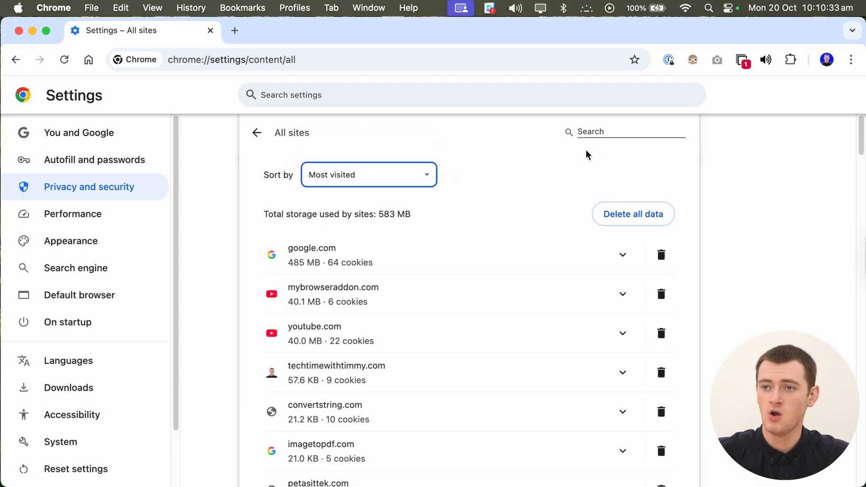
# Step: Search All sites for 'convert' to show convertstring.com, then clear the search
pyautogui.click(624, 131)
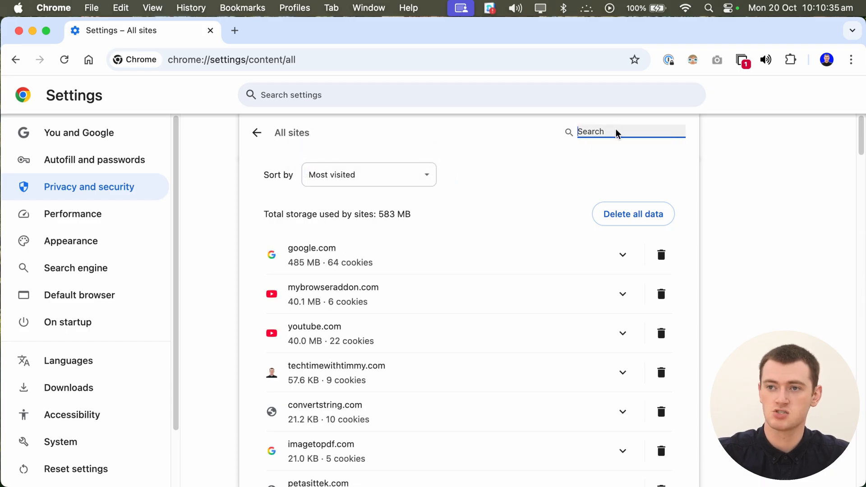
pyautogui.write('convert')
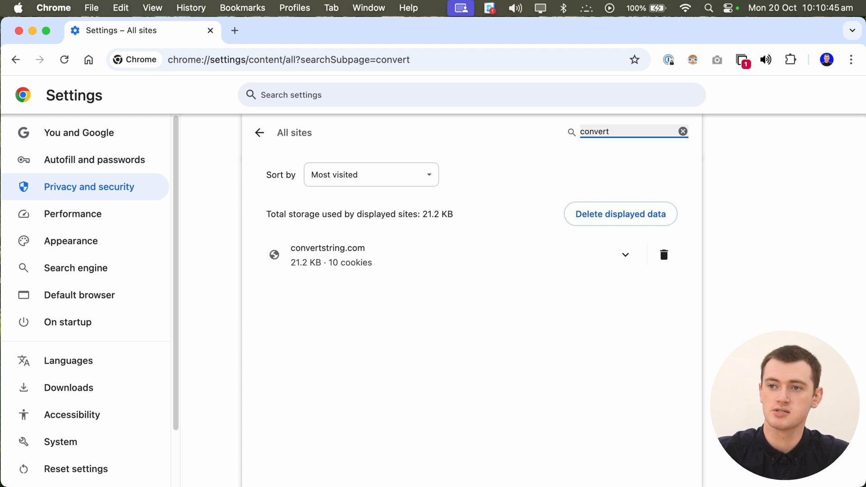
pyautogui.click(683, 132)
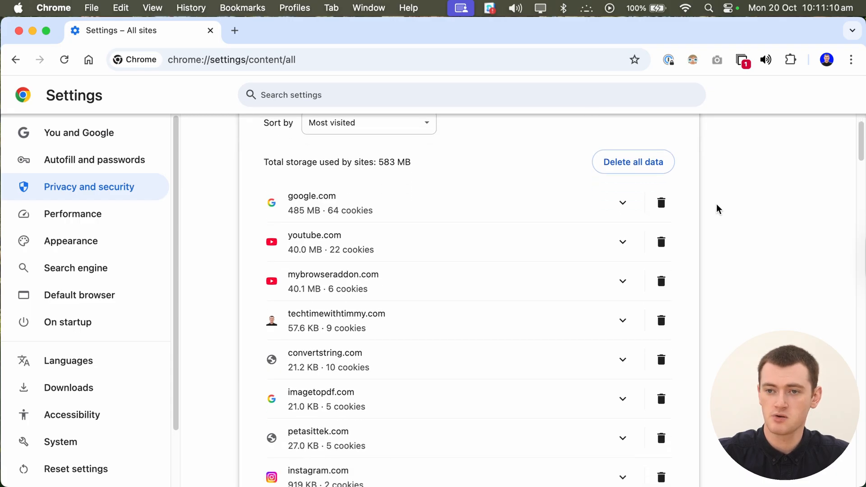
# Step: Scroll the unfiltered All sites list down to instagram.com and ad-m.asia
pyautogui.scroll(-3)
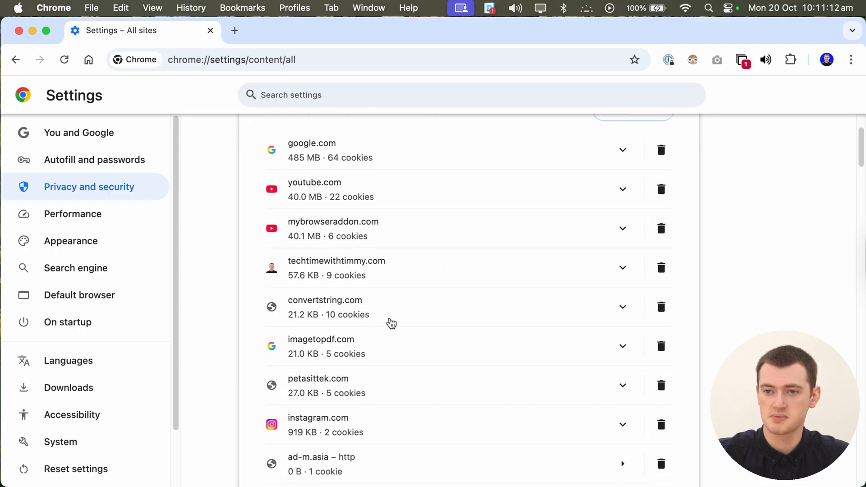
pyautogui.moveTo(318, 308)
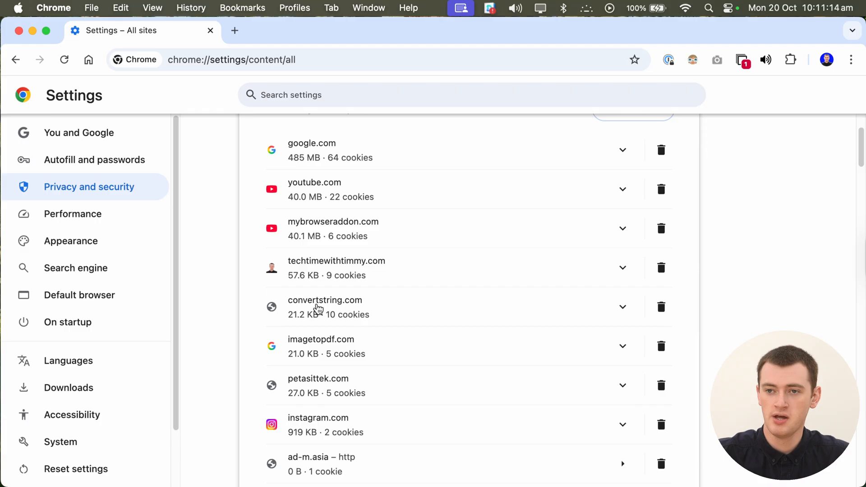
pyautogui.moveTo(302, 322)
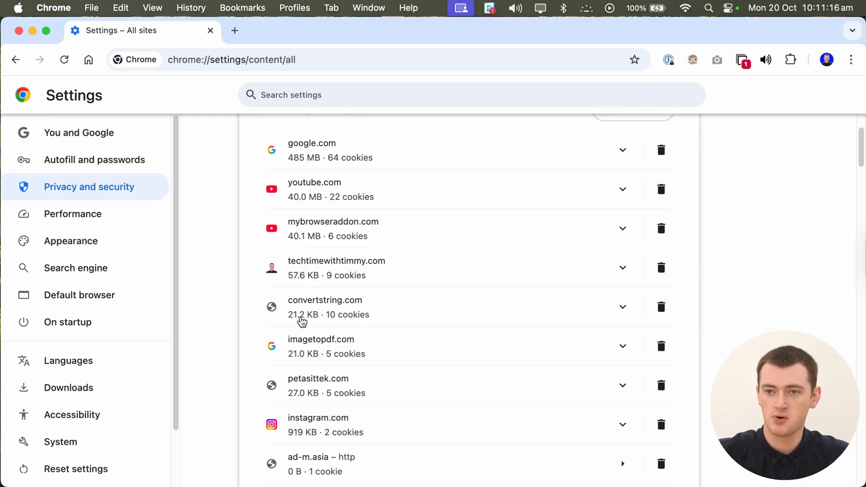
pyautogui.moveTo(622, 306)
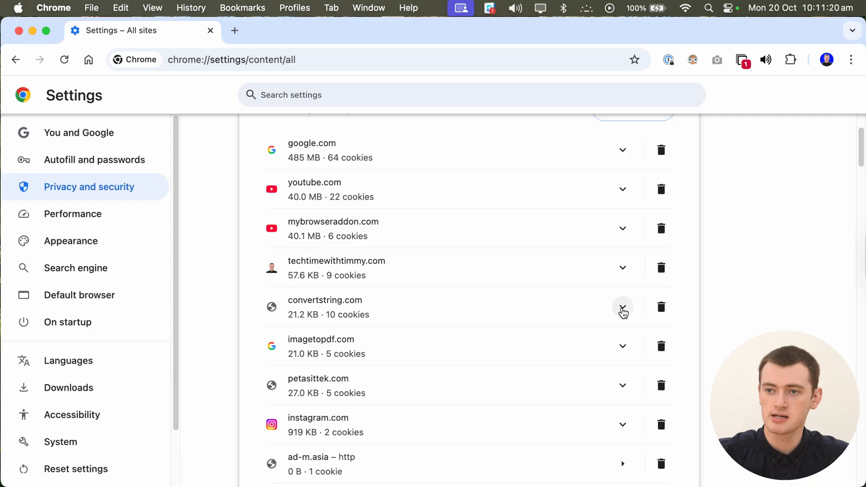
# Step: Expand convertstring.com and scroll through its sub-sites down to doubleclick.net
pyautogui.click(623, 308)
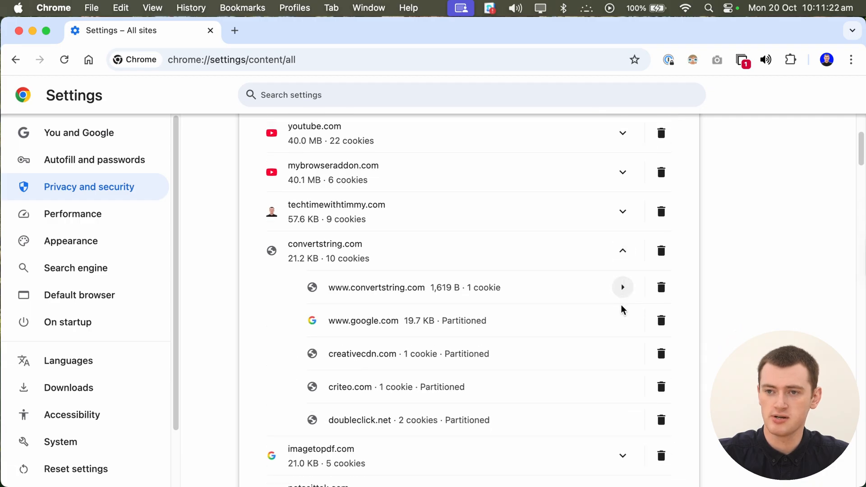
pyautogui.scroll(-3)
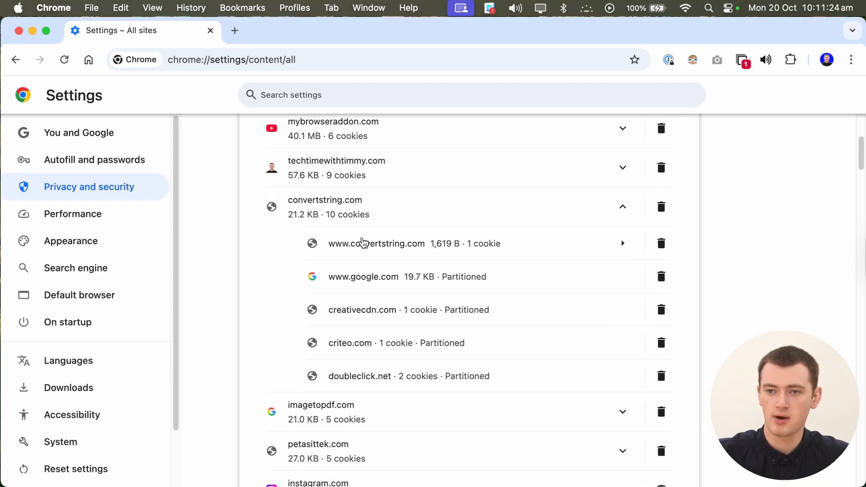
pyautogui.moveTo(420, 239)
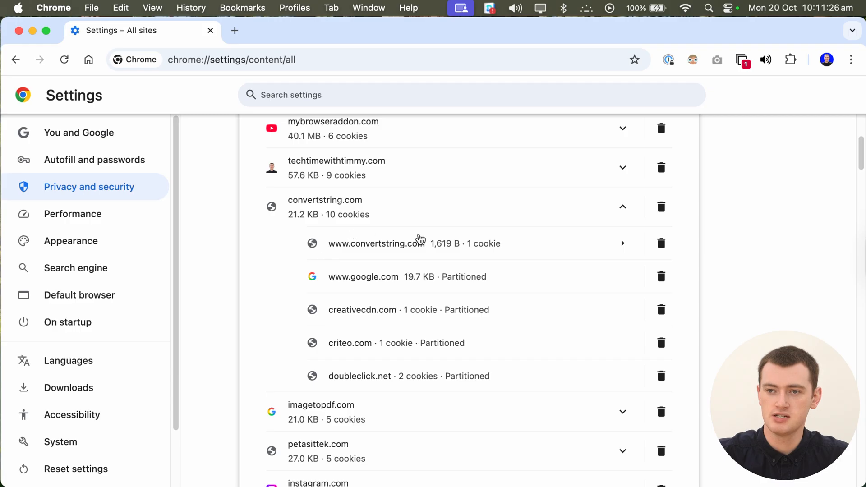
pyautogui.moveTo(436, 302)
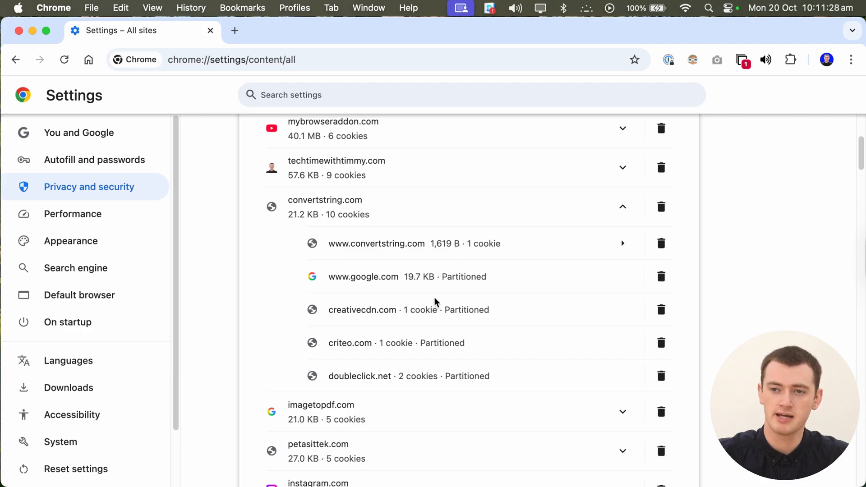
pyautogui.moveTo(315, 197)
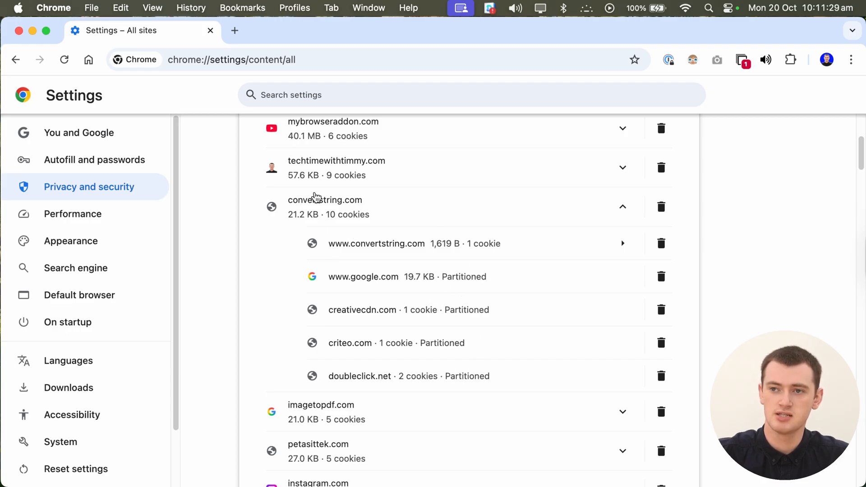
pyautogui.moveTo(661, 244)
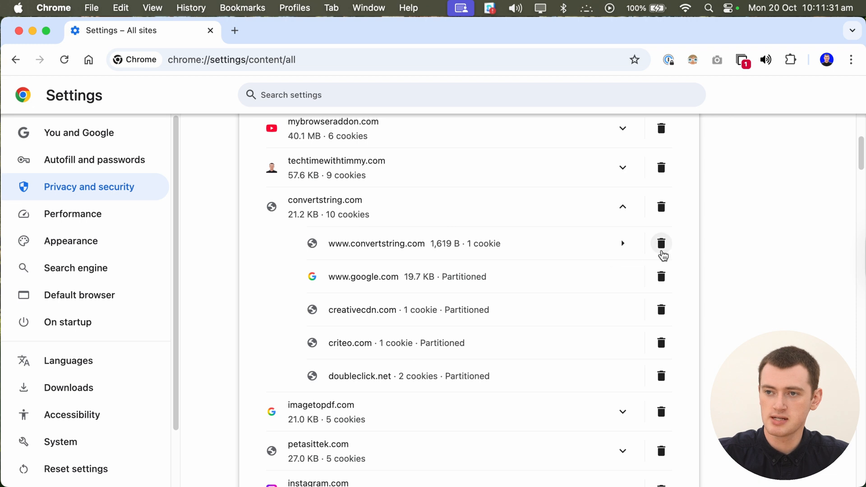
pyautogui.moveTo(635, 293)
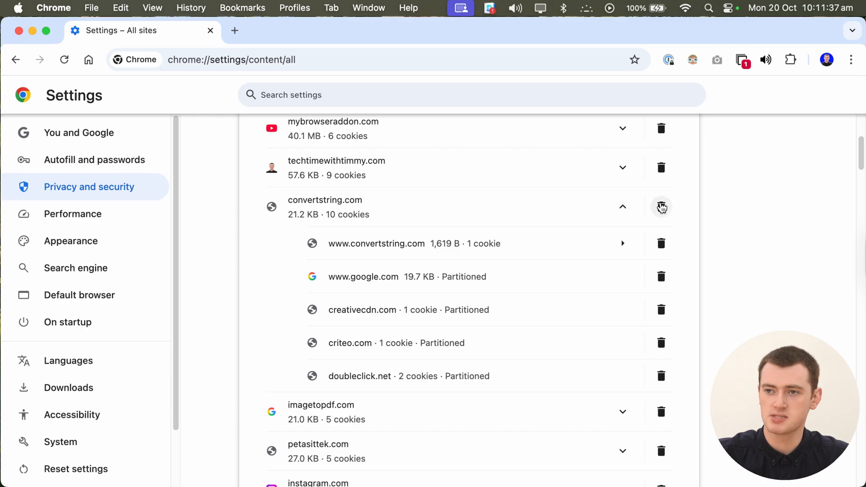
pyautogui.moveTo(661, 207)
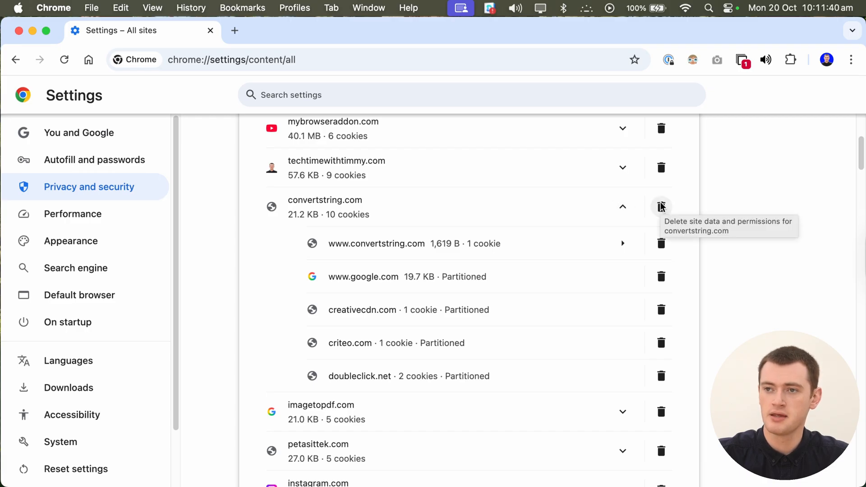
# Step: Delete convertstring.com's site data and permissions via the trash icon and confirm
pyautogui.click(661, 206)
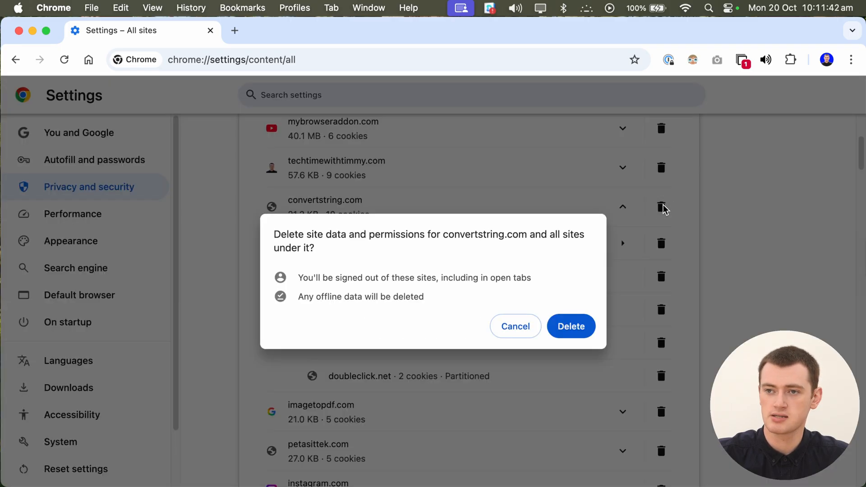
pyautogui.moveTo(664, 205)
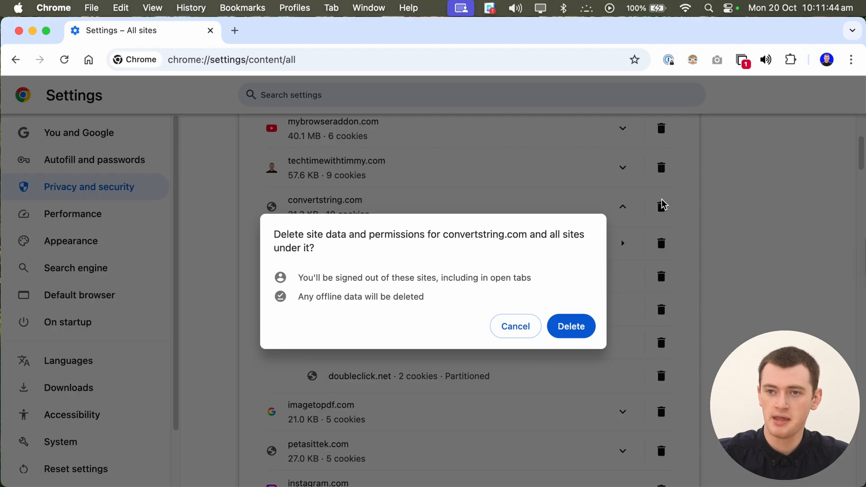
pyautogui.moveTo(396, 232)
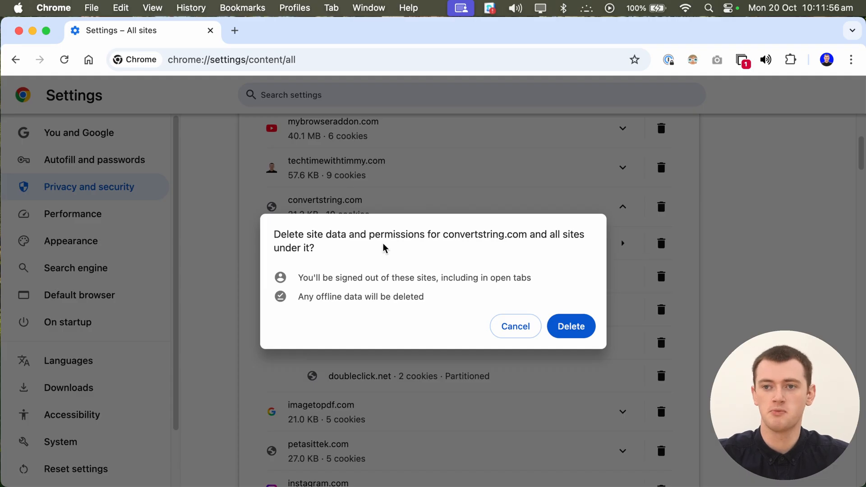
pyautogui.moveTo(403, 290)
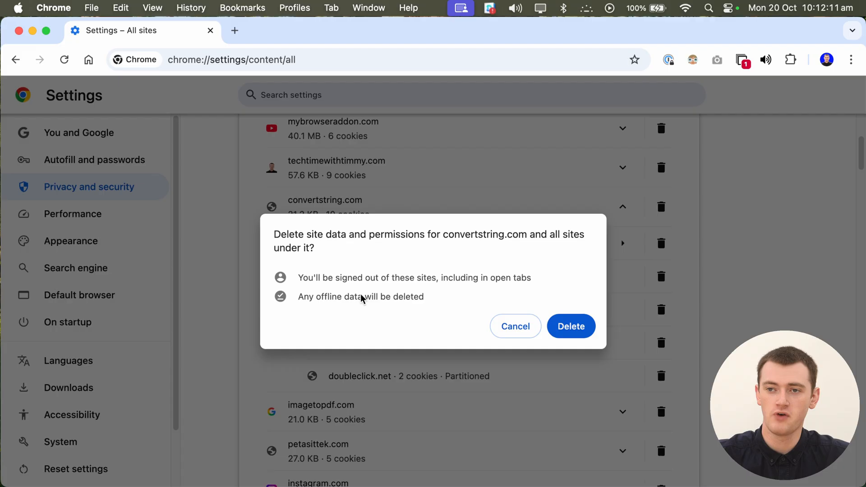
pyautogui.moveTo(442, 238)
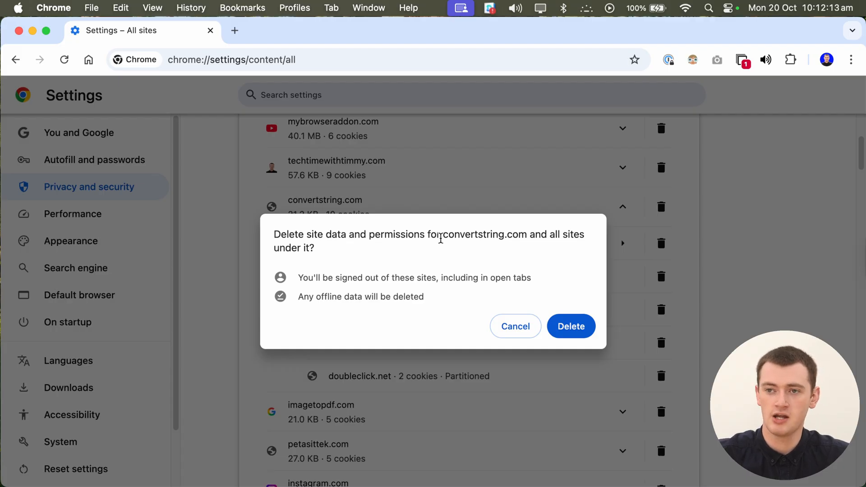
pyautogui.moveTo(494, 232)
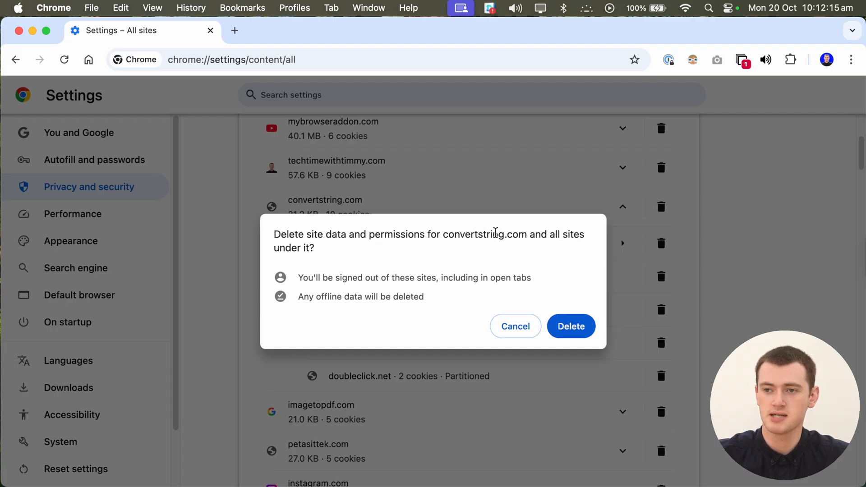
pyautogui.moveTo(570, 326)
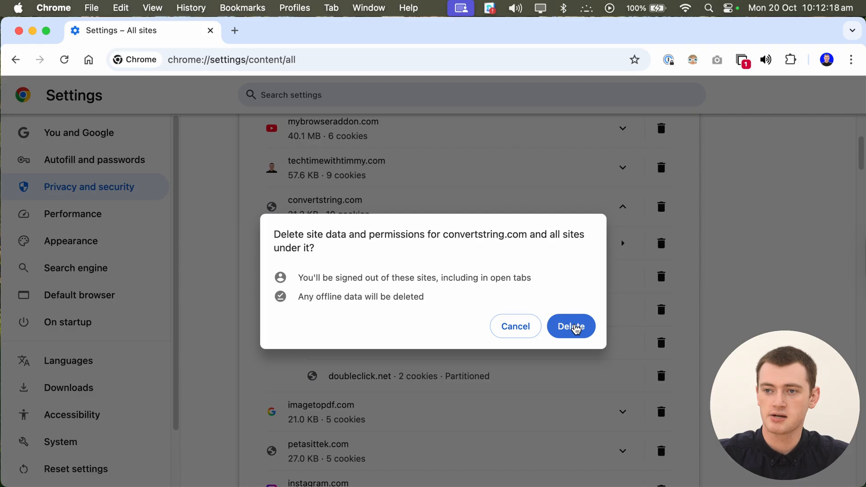
pyautogui.click(570, 326)
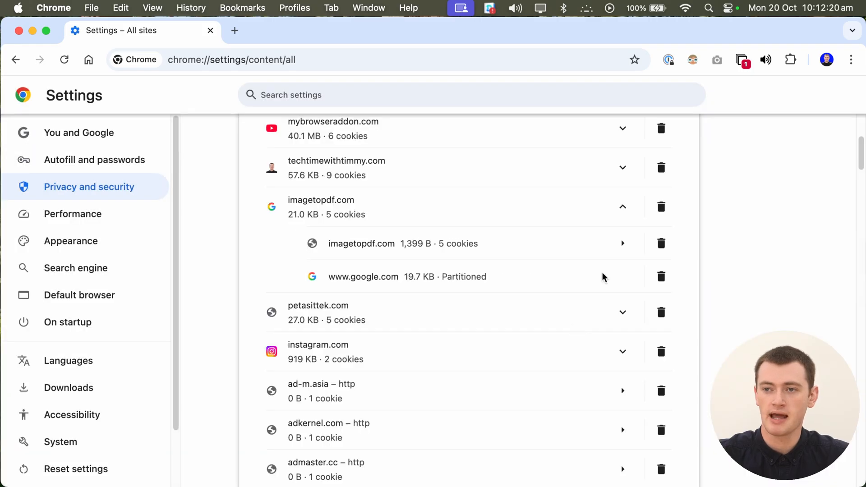
# Step: Collapse the imagetopdf.com entry to hide its sub-sites
pyautogui.click(622, 207)
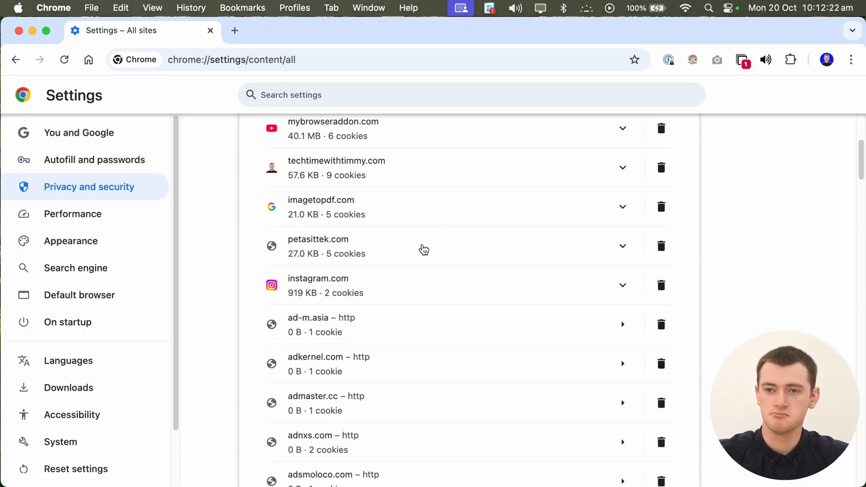
pyautogui.moveTo(722, 284)
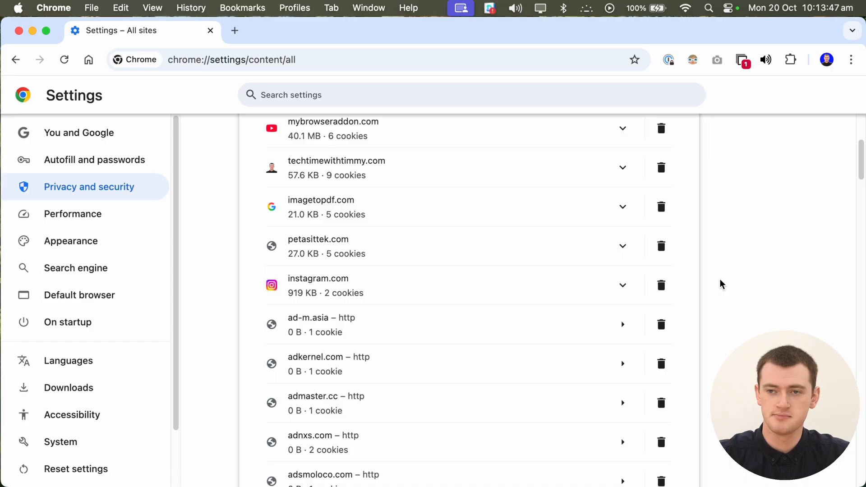
pyautogui.scroll(3)
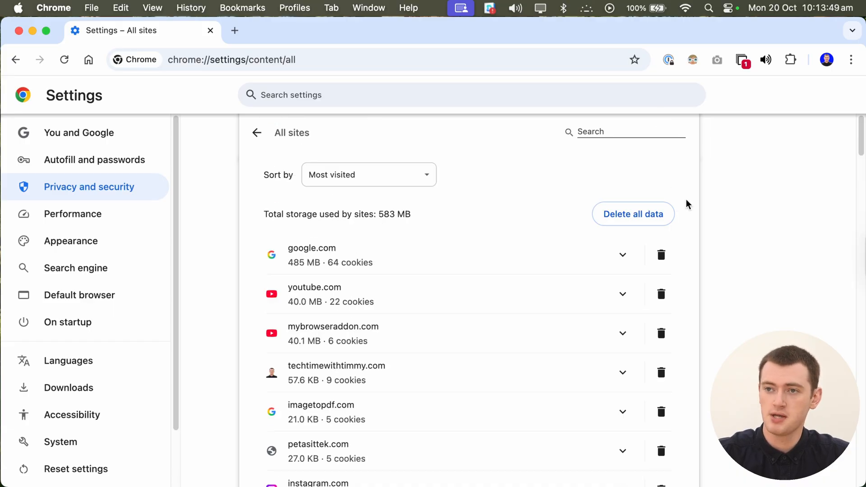
pyautogui.moveTo(633, 214)
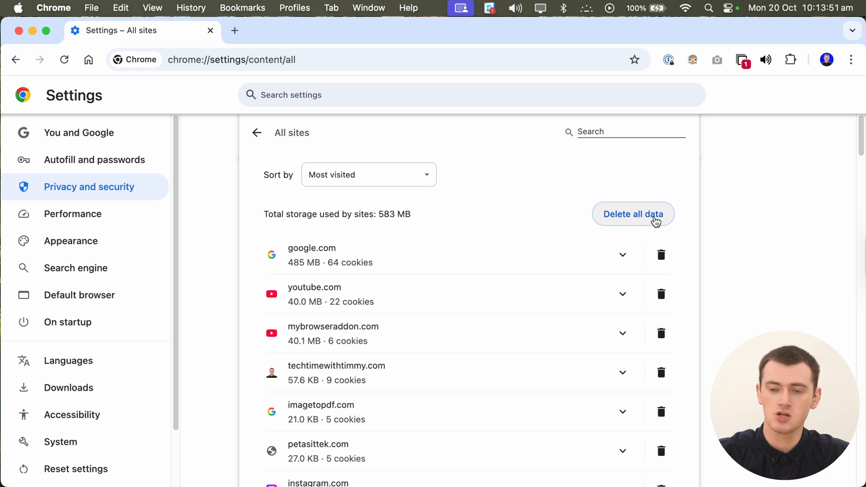
pyautogui.moveTo(292, 247)
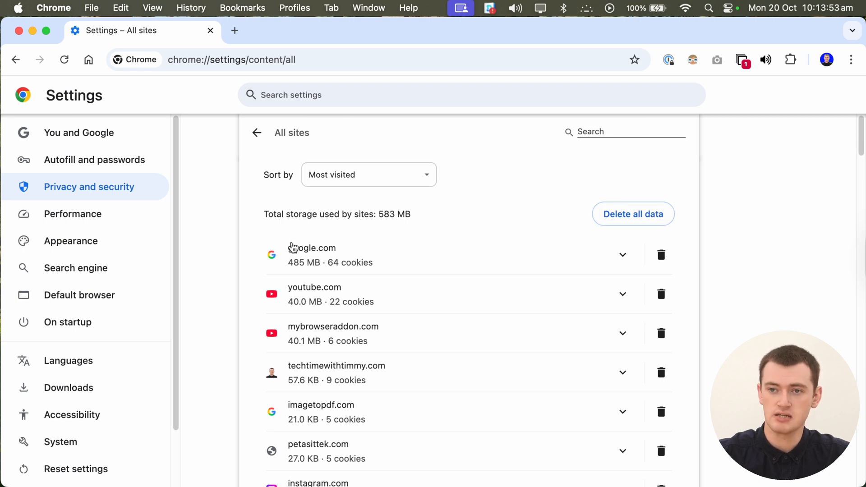
pyautogui.moveTo(762, 283)
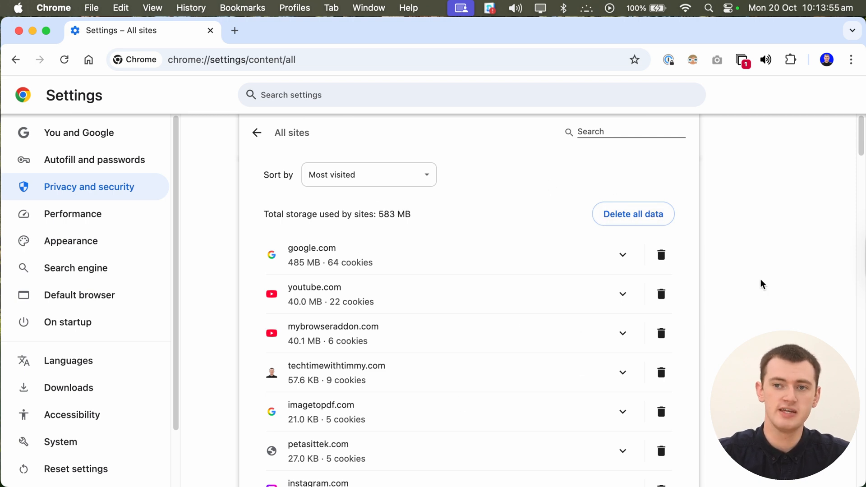
pyautogui.moveTo(667, 431)
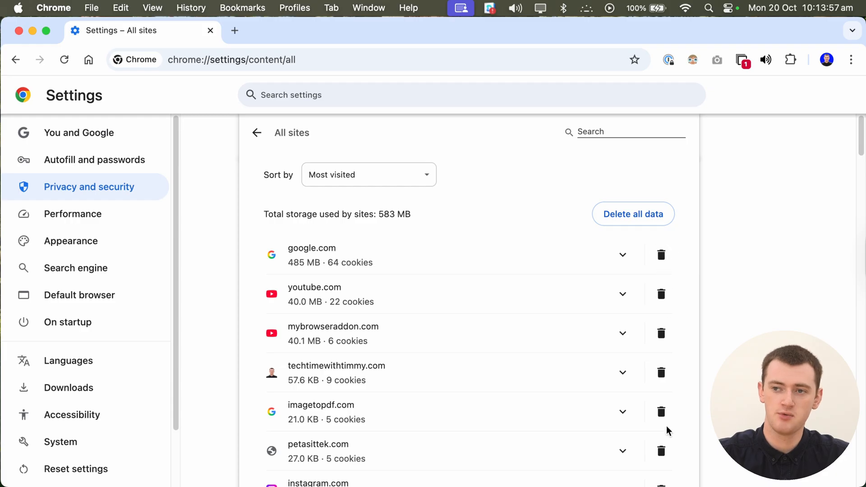
pyautogui.moveTo(759, 248)
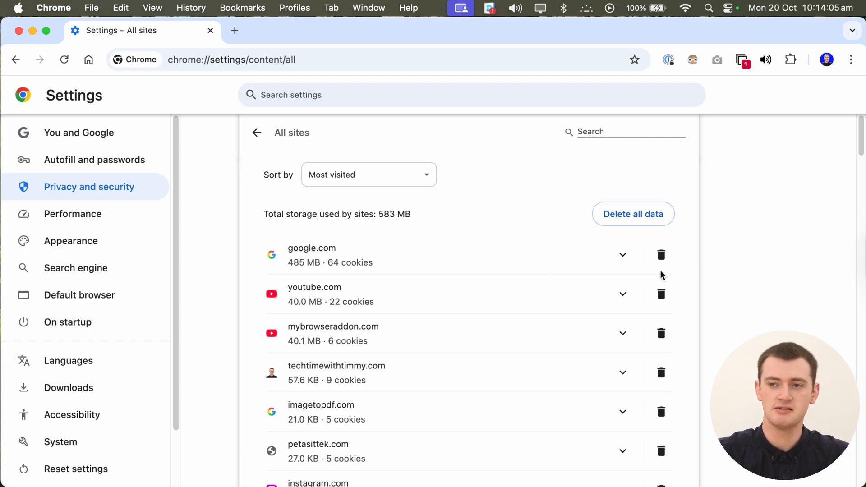
pyautogui.moveTo(728, 251)
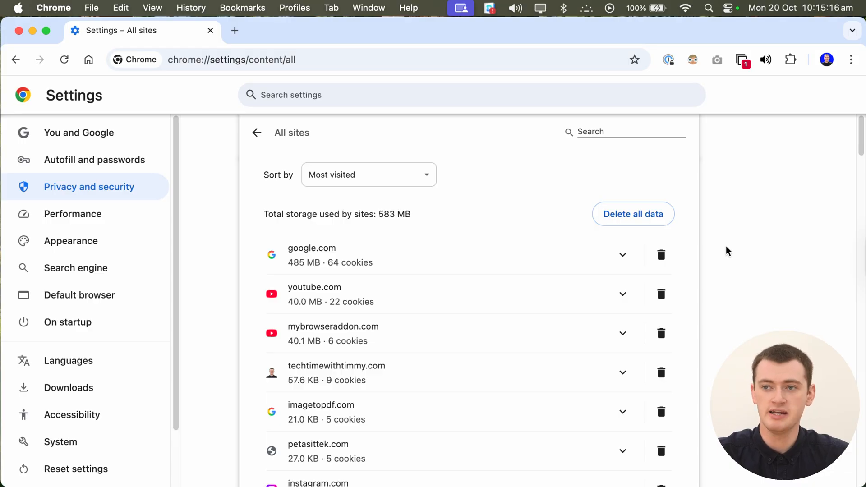
pyautogui.moveTo(633, 218)
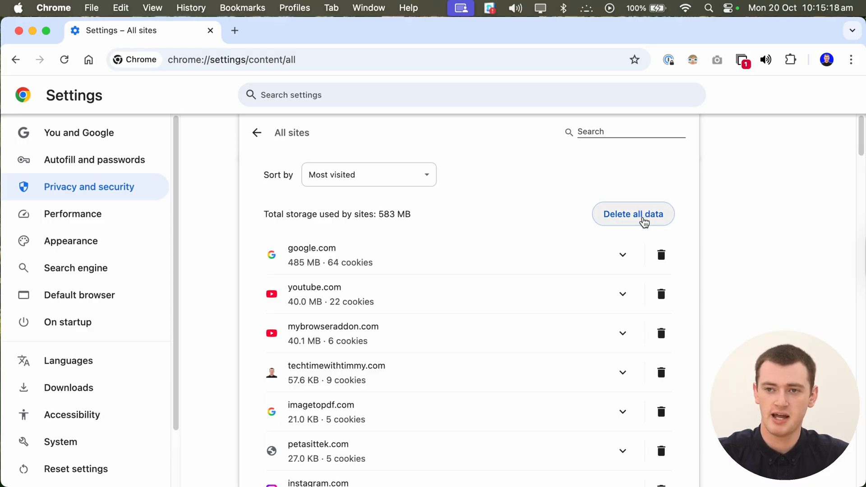